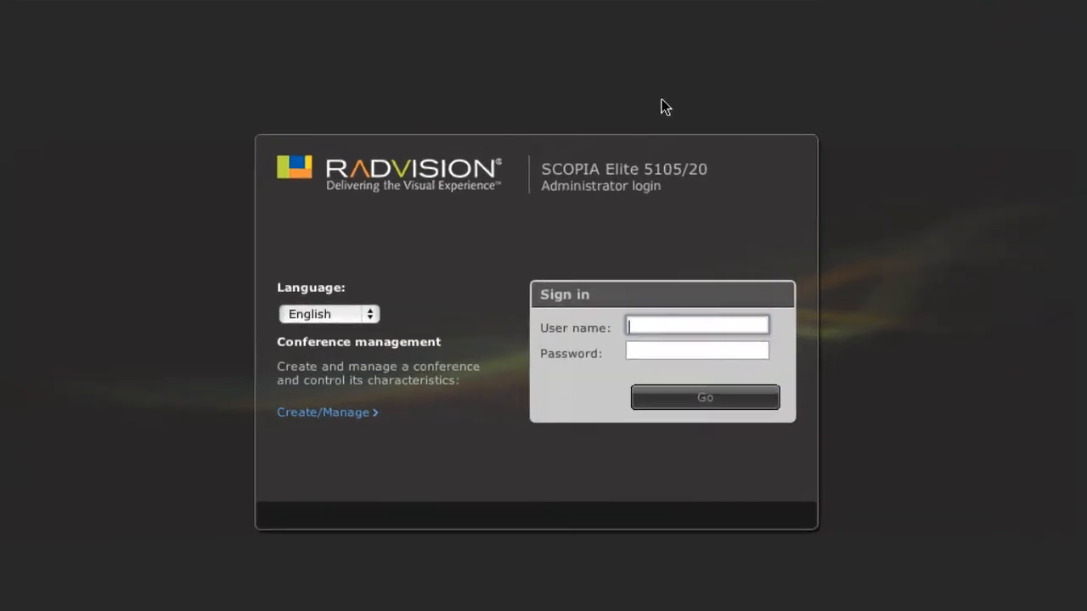
{"action": "mouse_move", "coordinate": [671, 194]}
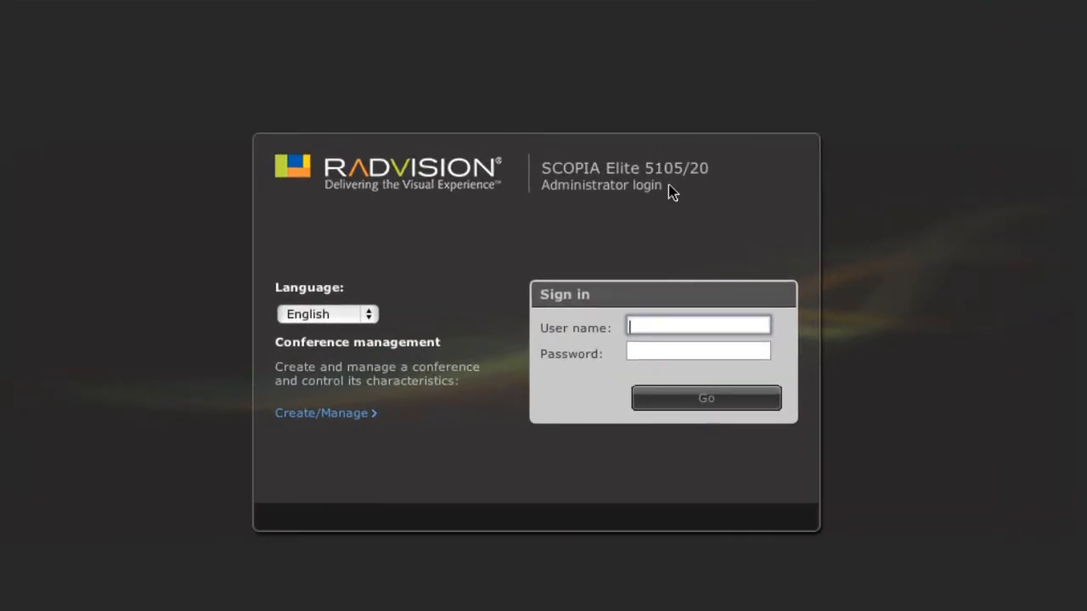
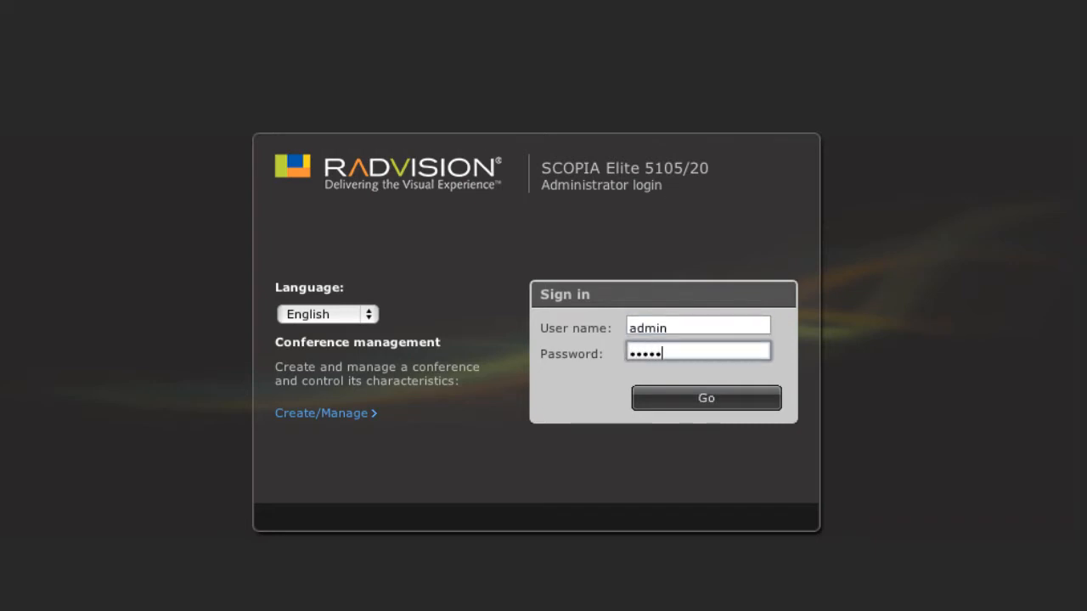
Step: Sign in to the MCU as admin and reach the status overview
{"action": "left_click", "coordinate": [707, 397]}
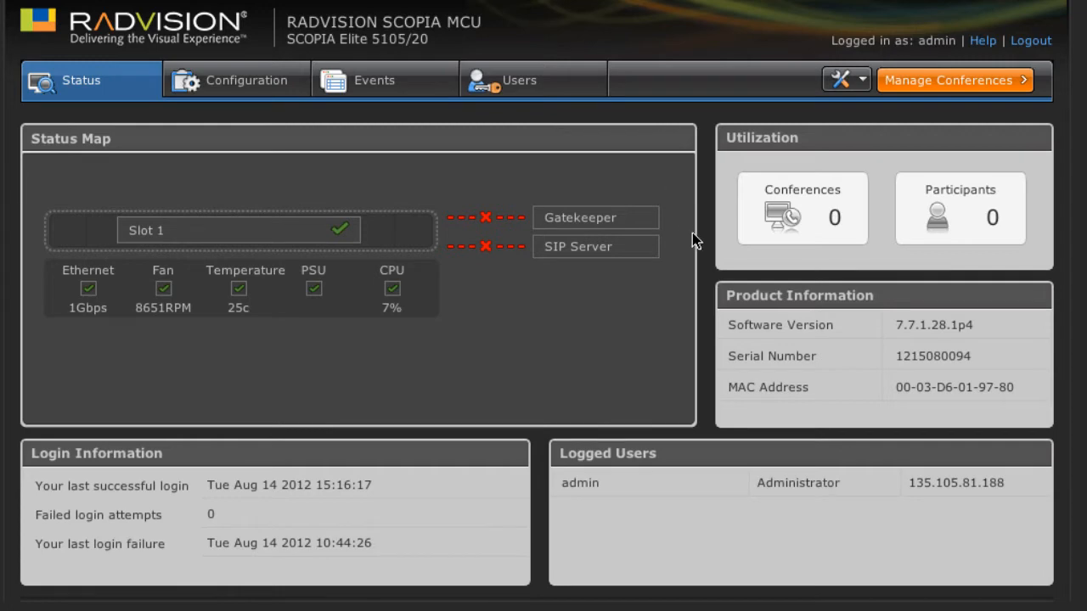
{"action": "mouse_move", "coordinate": [695, 258]}
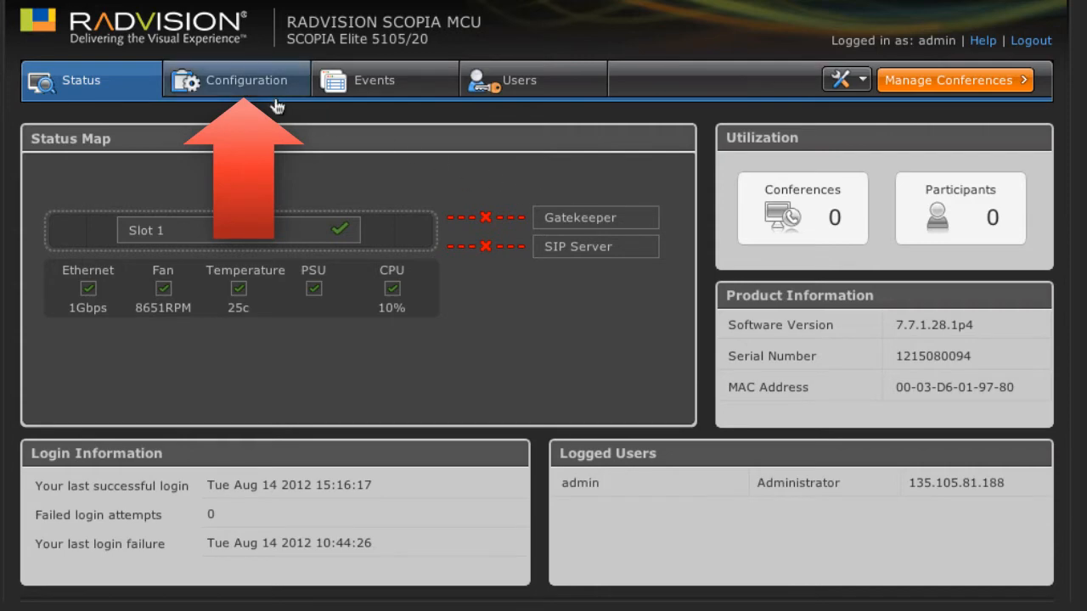
Step: Go to the Configuration section showing the basic setup page
{"action": "left_click", "coordinate": [236, 80]}
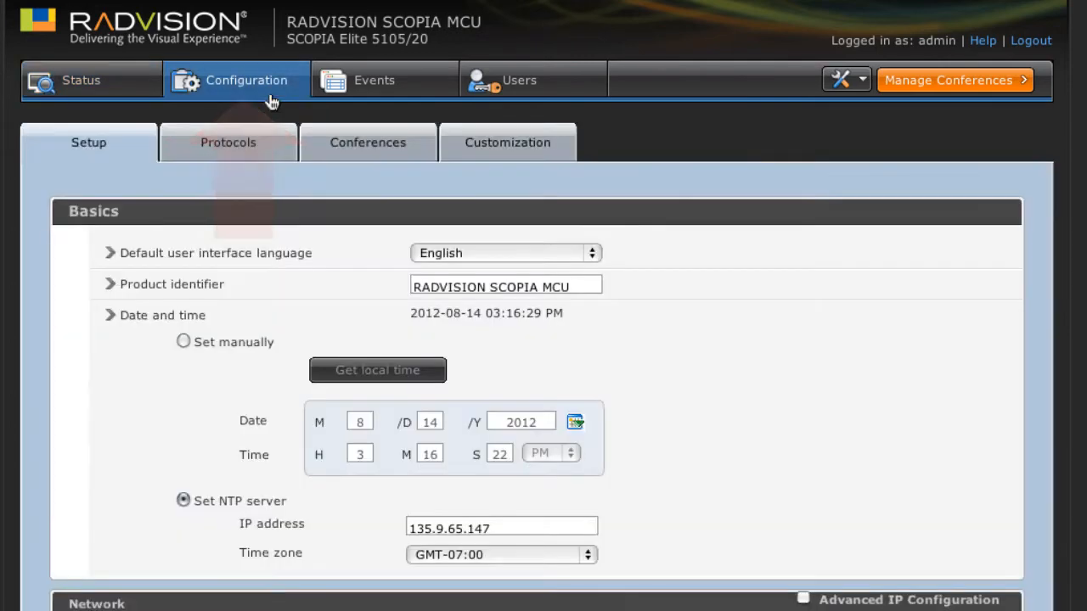
{"action": "mouse_move", "coordinate": [386, 229]}
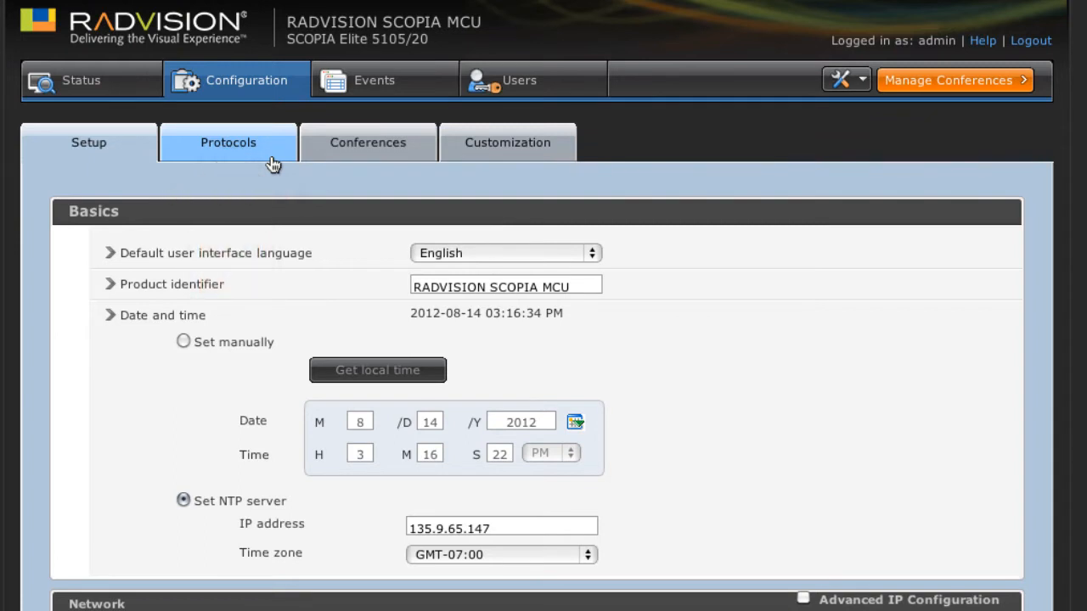
Step: In Protocols, set the H.323 gatekeeper address to 135.9.41.191
{"action": "left_click", "coordinate": [227, 143]}
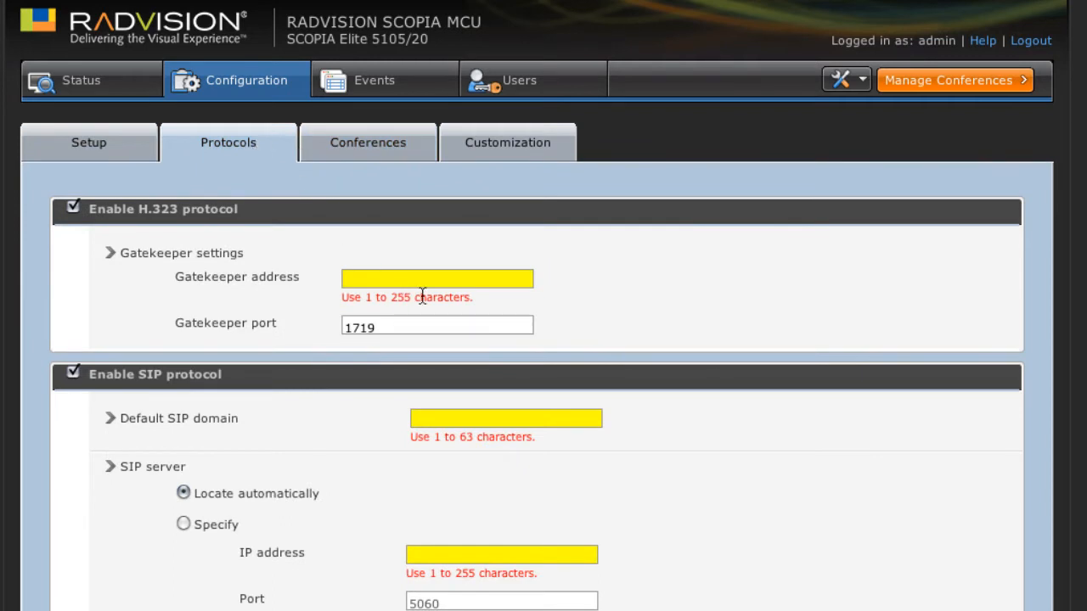
{"action": "left_click", "coordinate": [438, 278]}
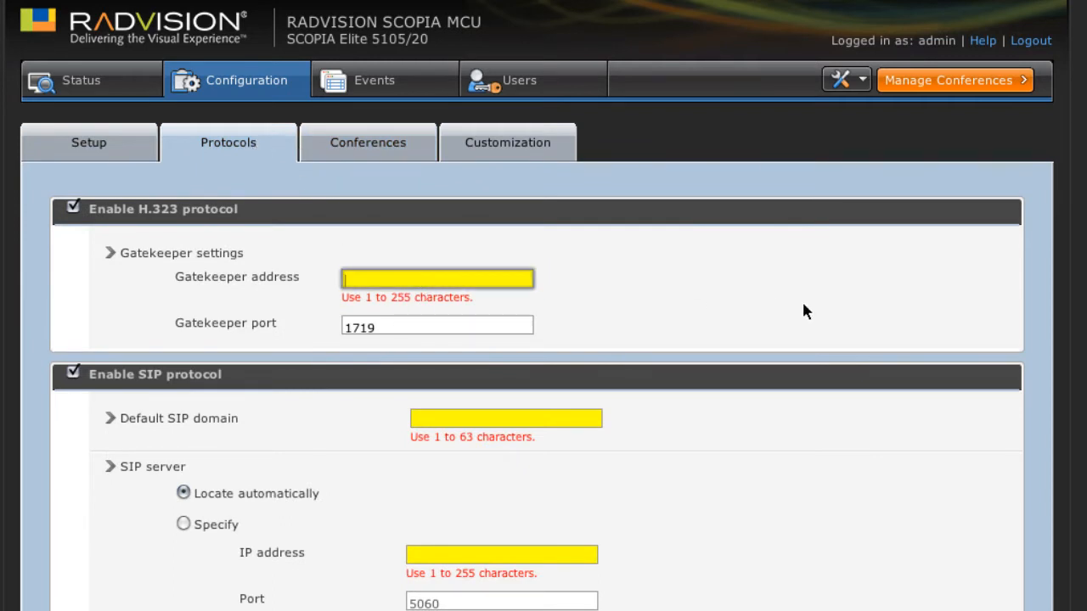
{"action": "type", "text": "135.9.41."}
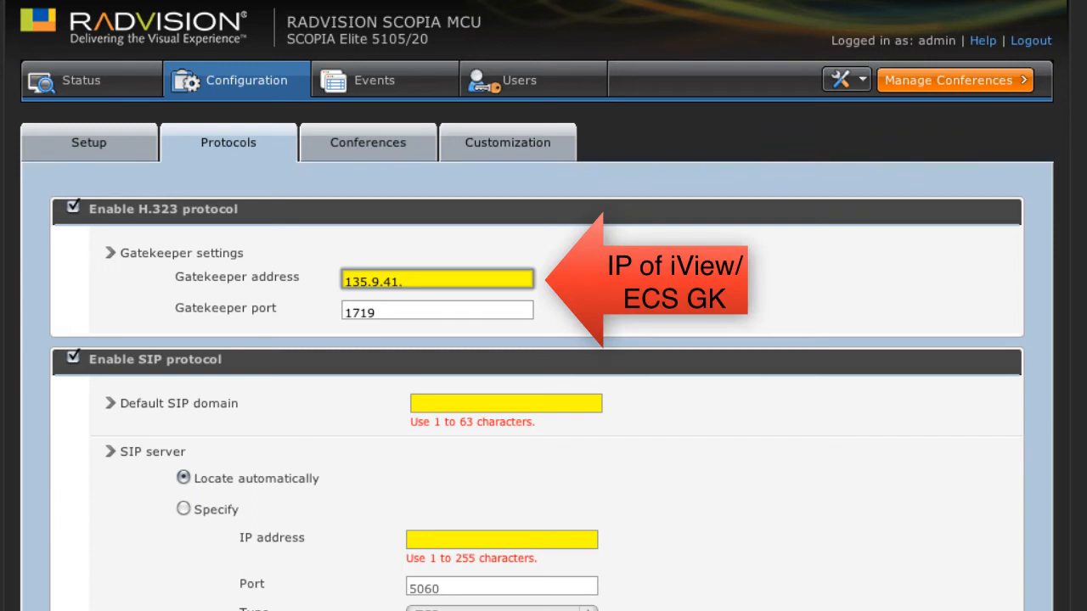
{"action": "type", "text": "1"}
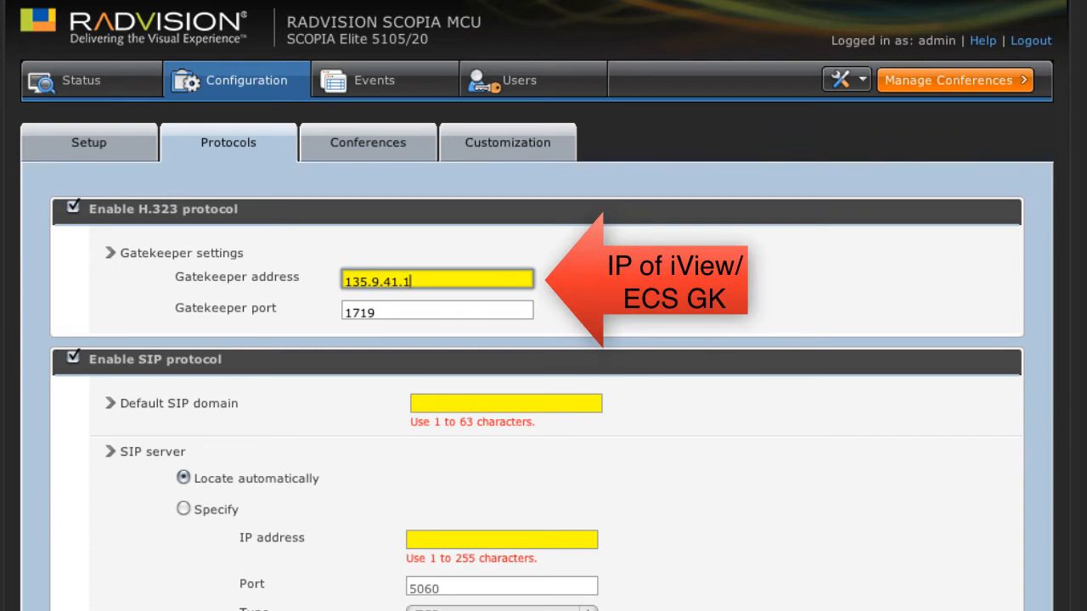
{"action": "type", "text": "91"}
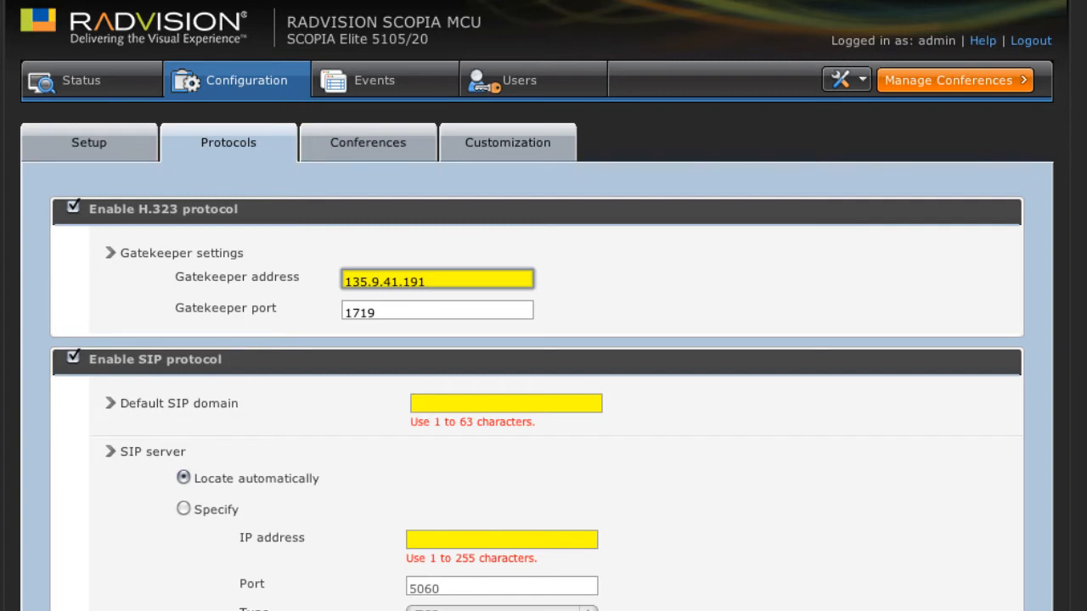
Step: Set the default SIP domain to sip.avaya.com
{"action": "left_click", "coordinate": [507, 402]}
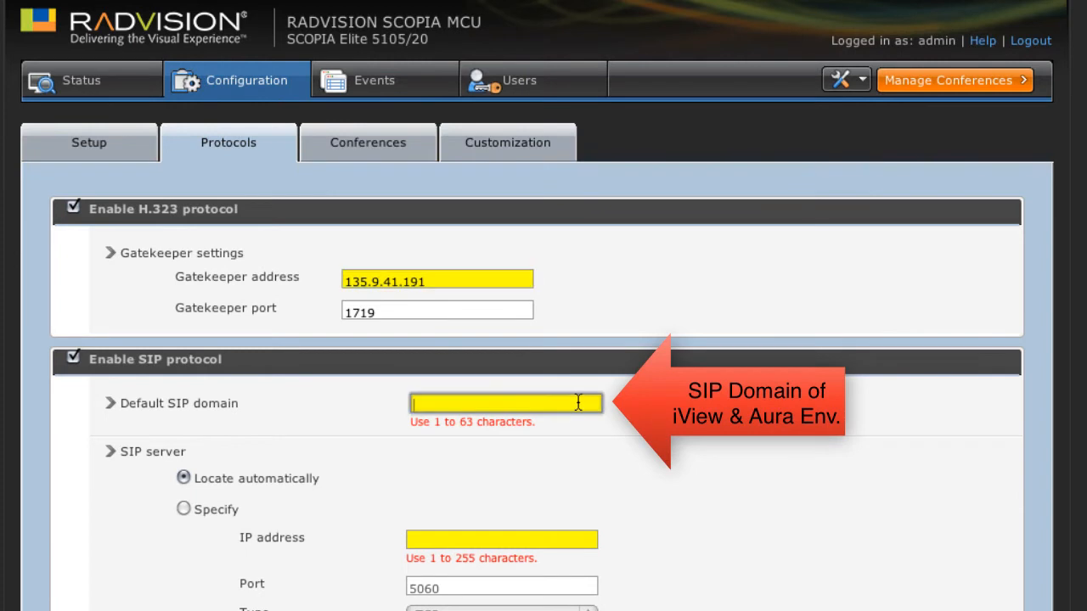
{"action": "type", "text": "sip.avaya"}
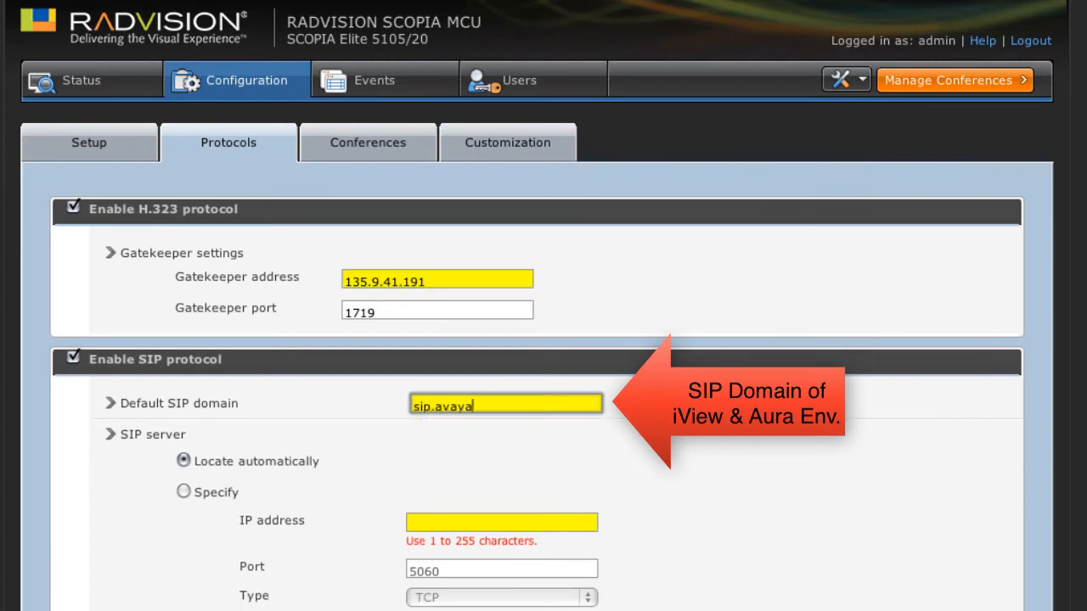
{"action": "type", "text": ".com"}
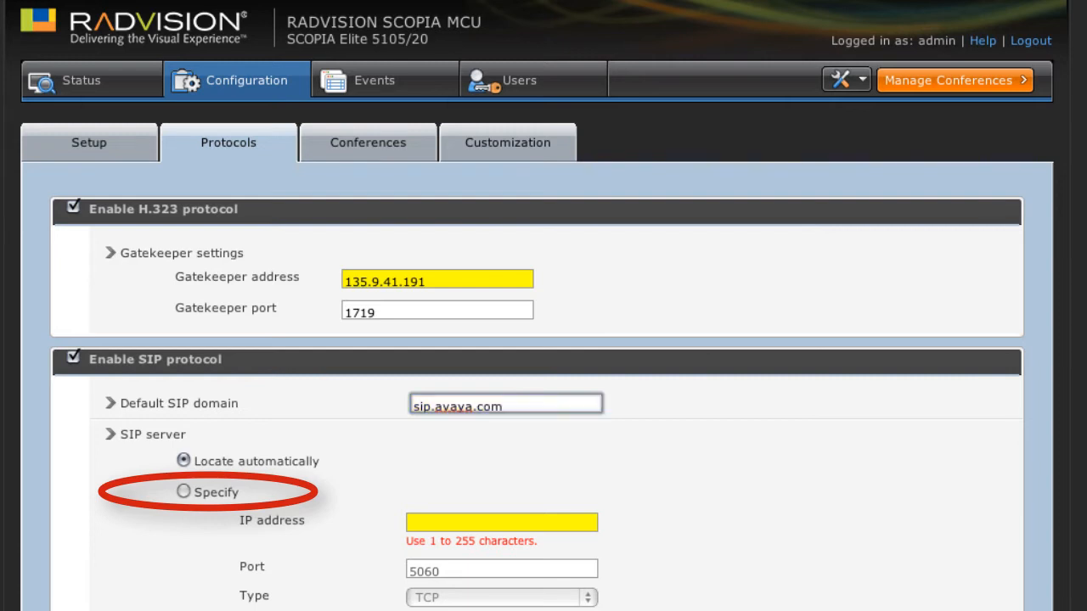
{"action": "mouse_move", "coordinate": [201, 496]}
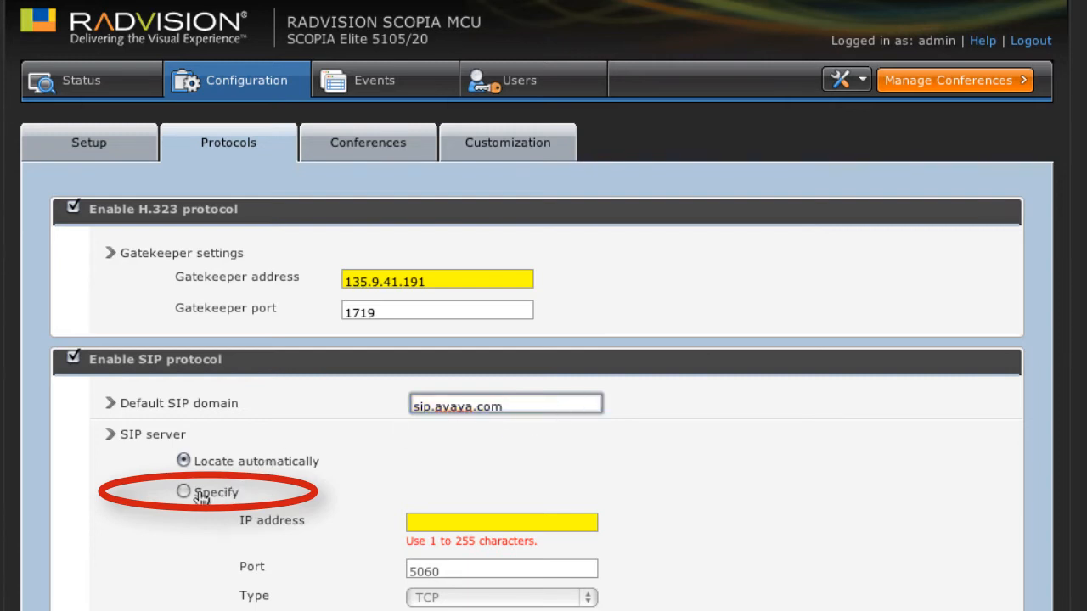
Step: Specify the SIP server manually at 135.9.41.191, leaving the registrar unchecked
{"action": "left_click", "coordinate": [184, 493]}
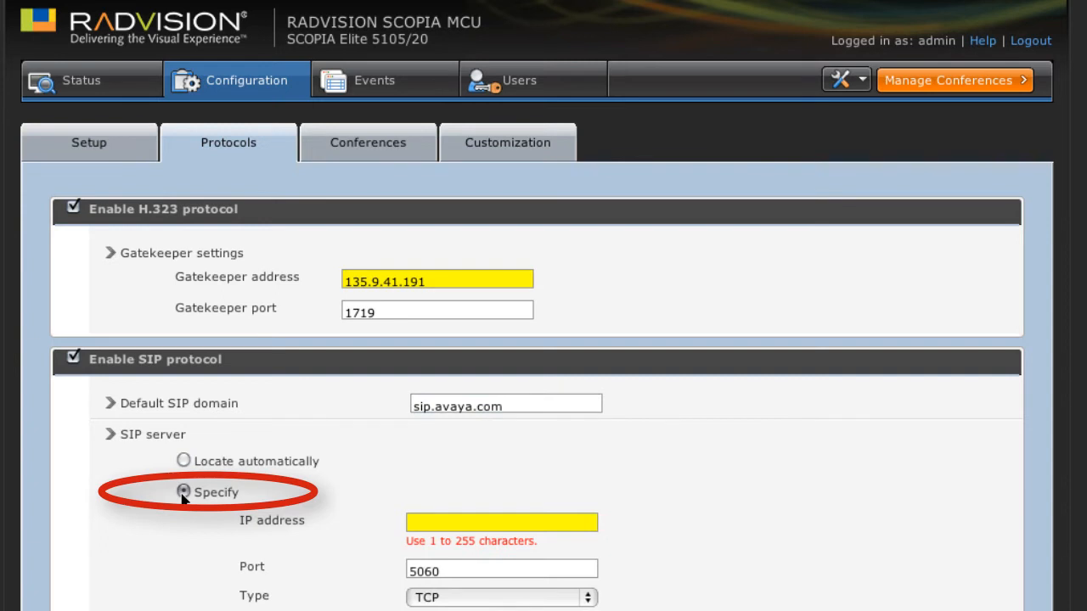
{"action": "left_click", "coordinate": [184, 492]}
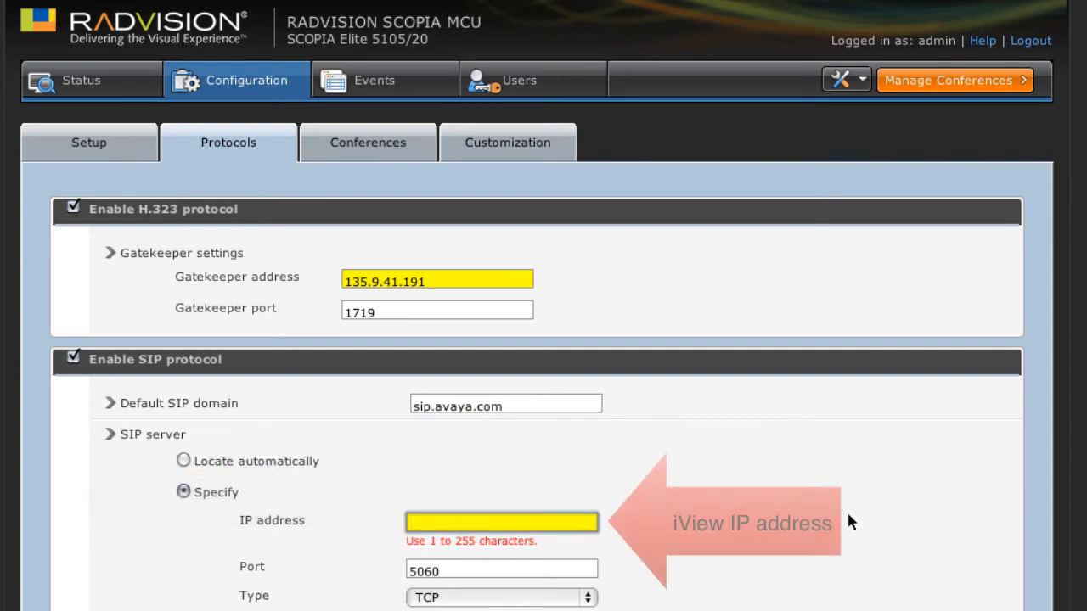
{"action": "type", "text": "135.9.41.191"}
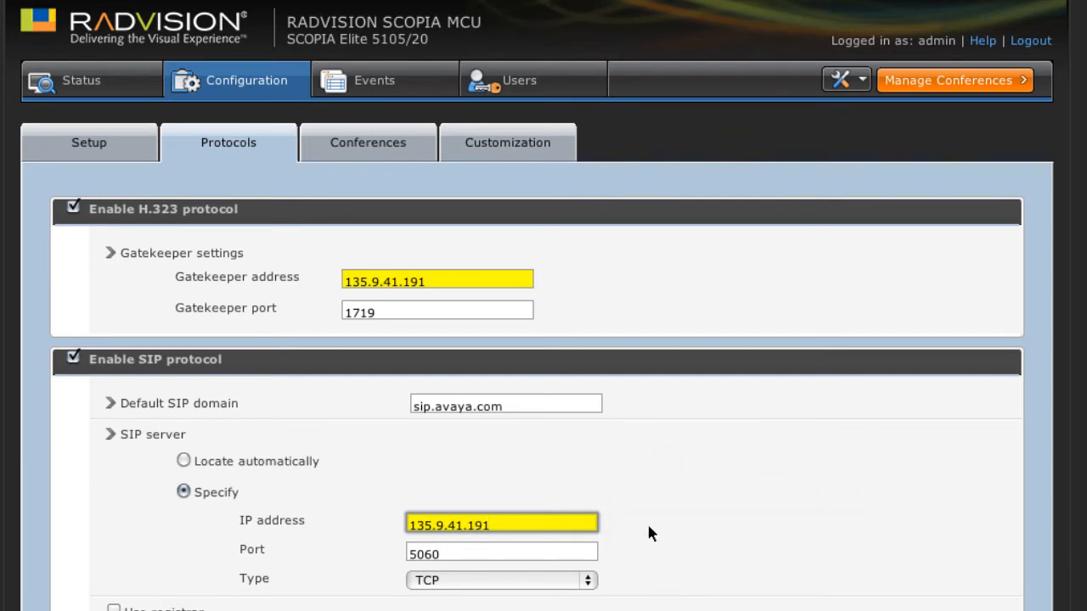
{"action": "scroll", "scroll_direction": "down", "scroll_amount": 3}
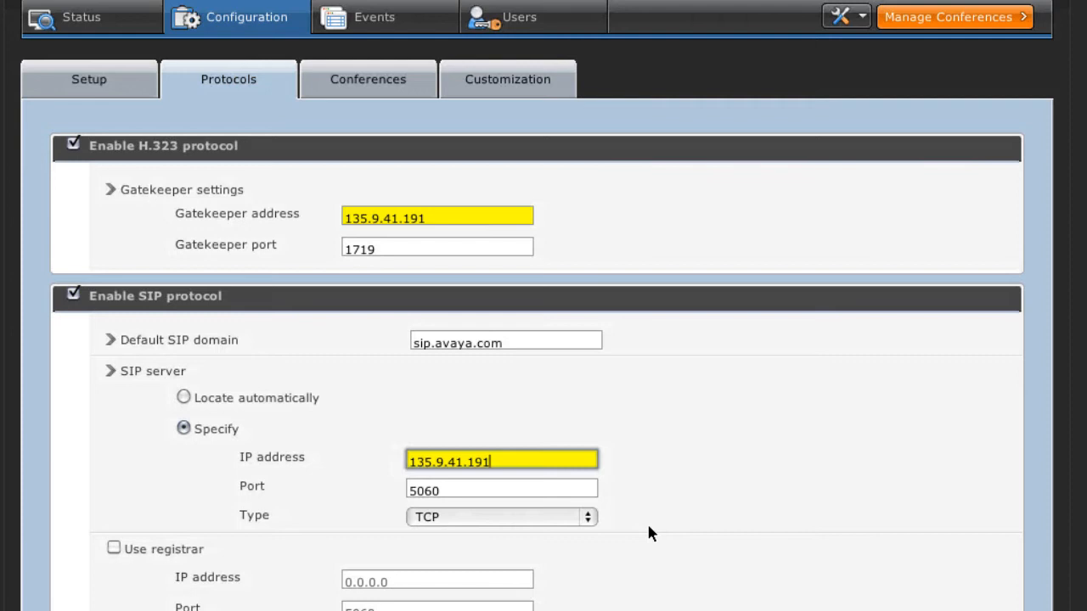
{"action": "scroll", "scroll_direction": "down", "scroll_amount": 3}
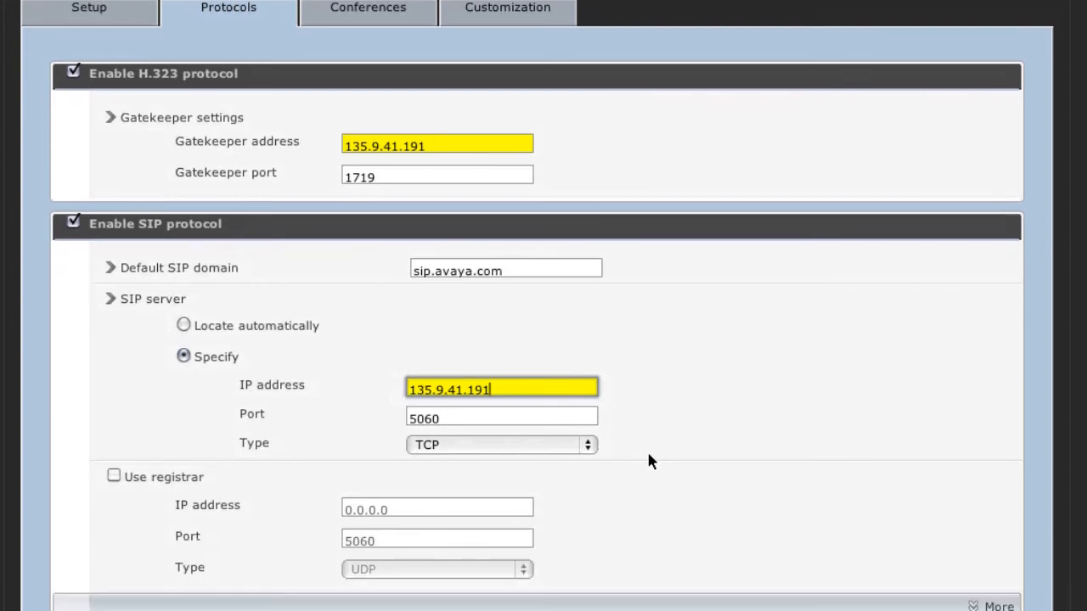
{"action": "scroll", "scroll_direction": "down", "scroll_amount": 3}
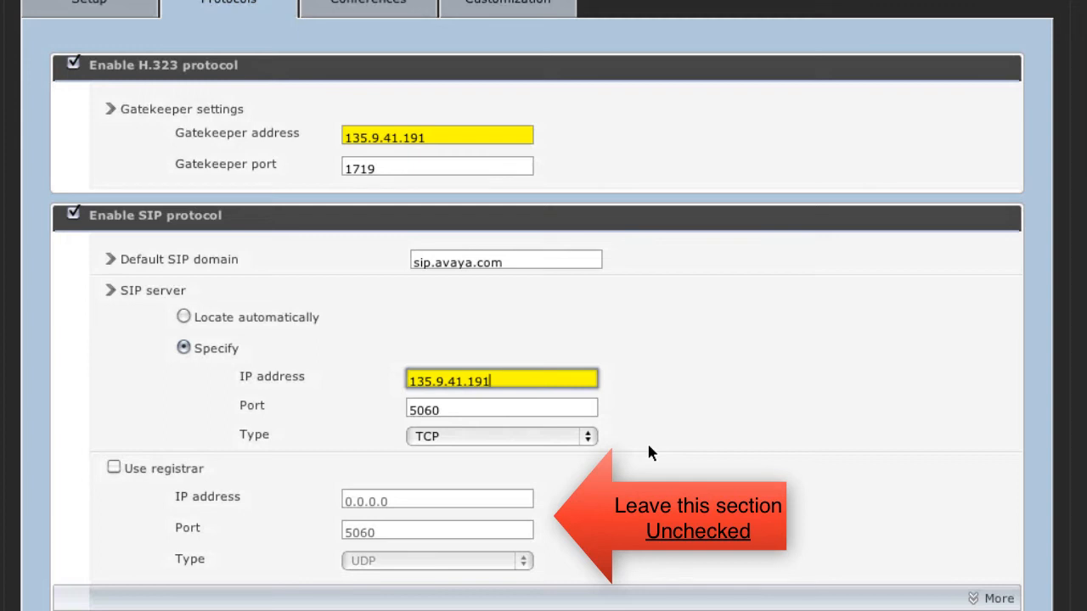
Step: Apply the H.323 and SIP protocol changes and confirm success
{"action": "scroll", "scroll_direction": "down", "scroll_amount": 3}
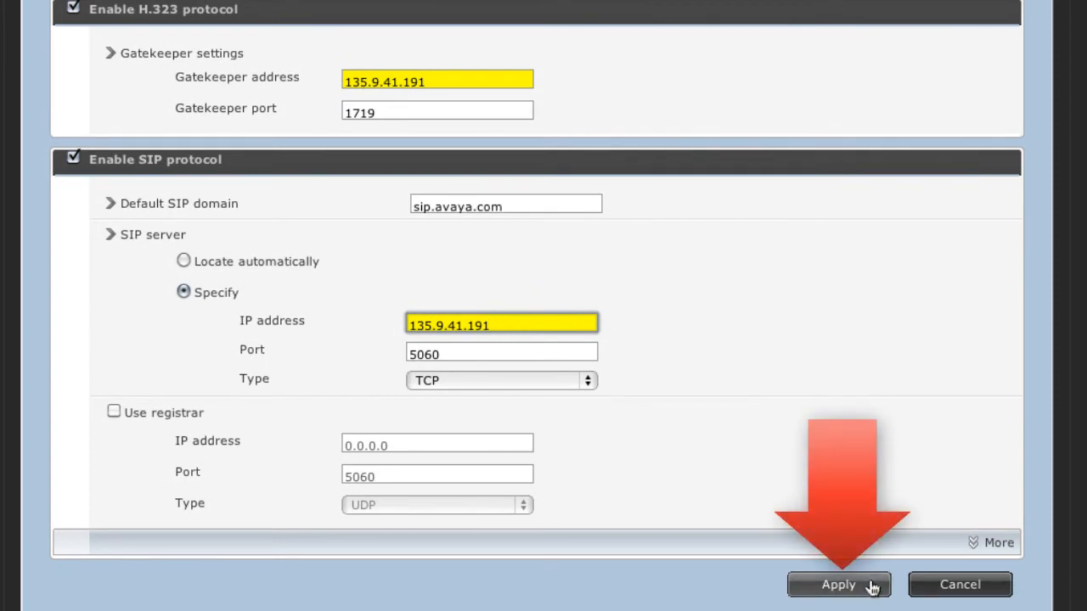
{"action": "left_click", "coordinate": [839, 585]}
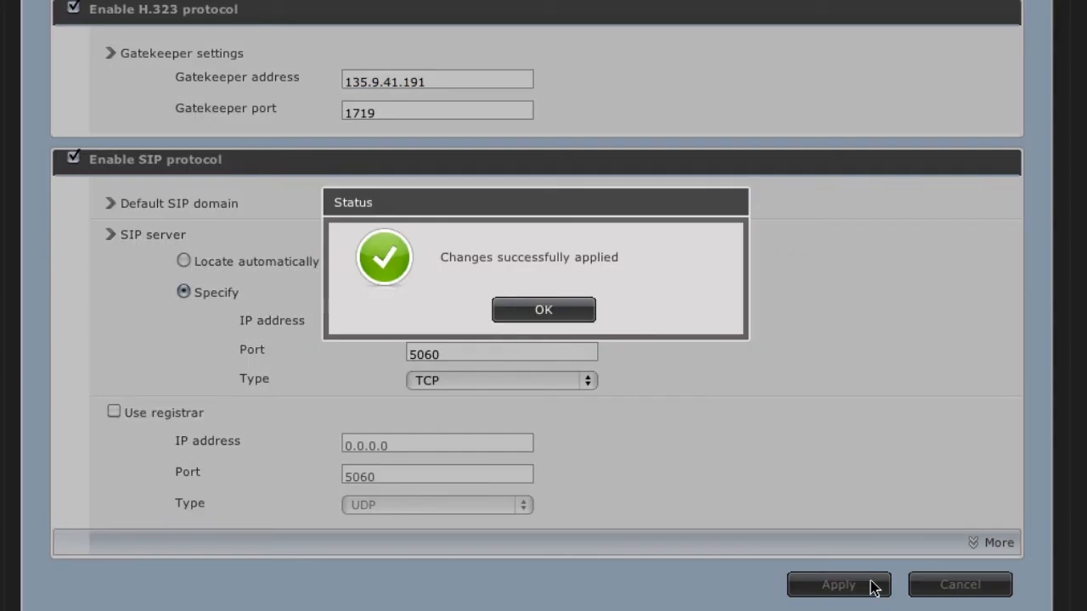
{"action": "left_click", "coordinate": [544, 309]}
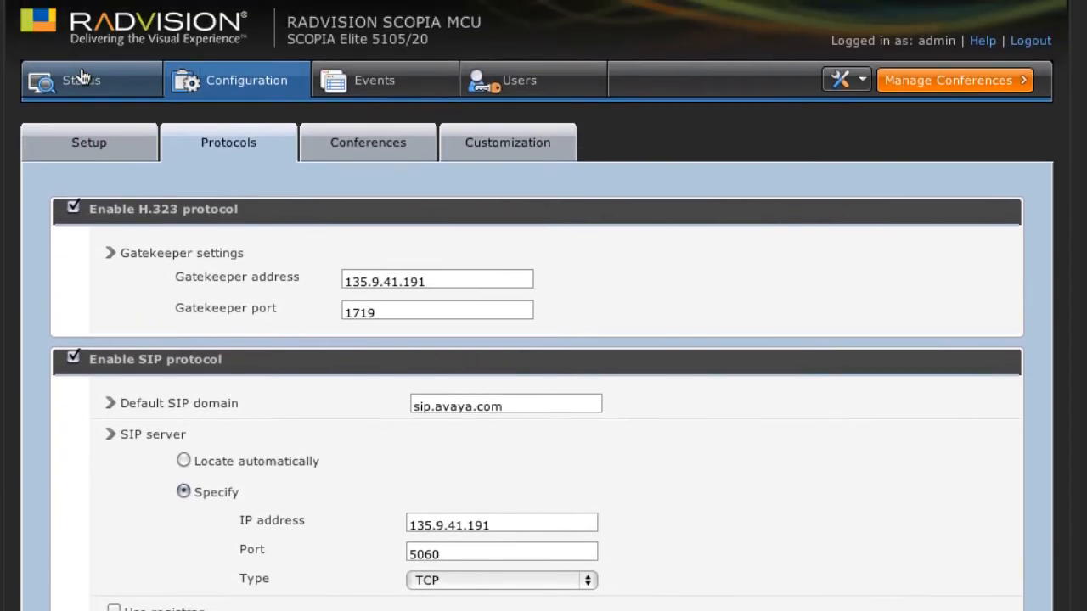
Step: View the Status Map showing the gatekeeper connected and SIP server failed
{"action": "left_click", "coordinate": [81, 79]}
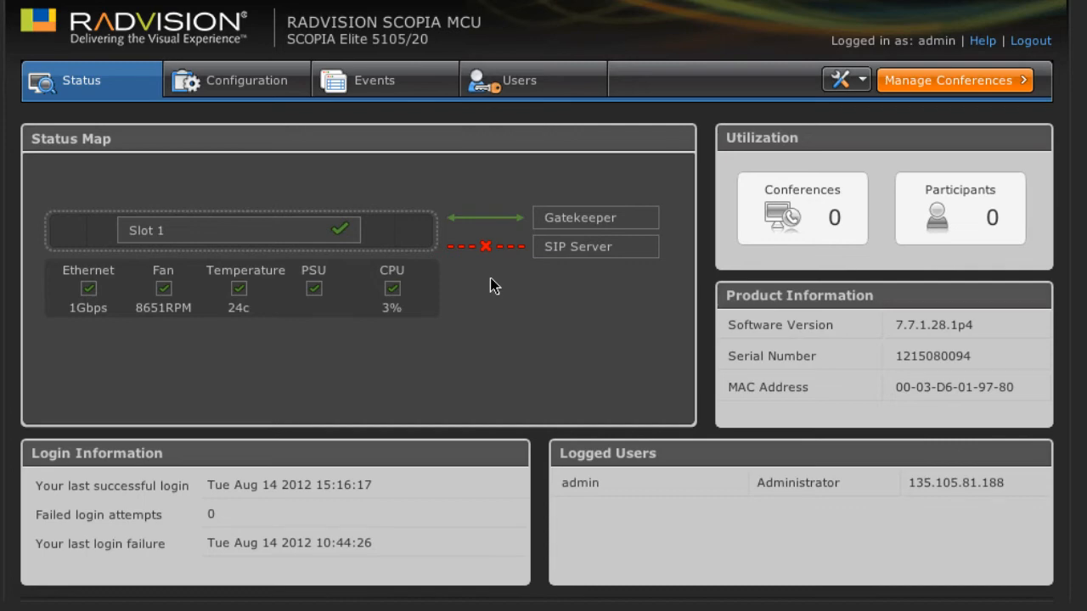
{"action": "mouse_move", "coordinate": [499, 285]}
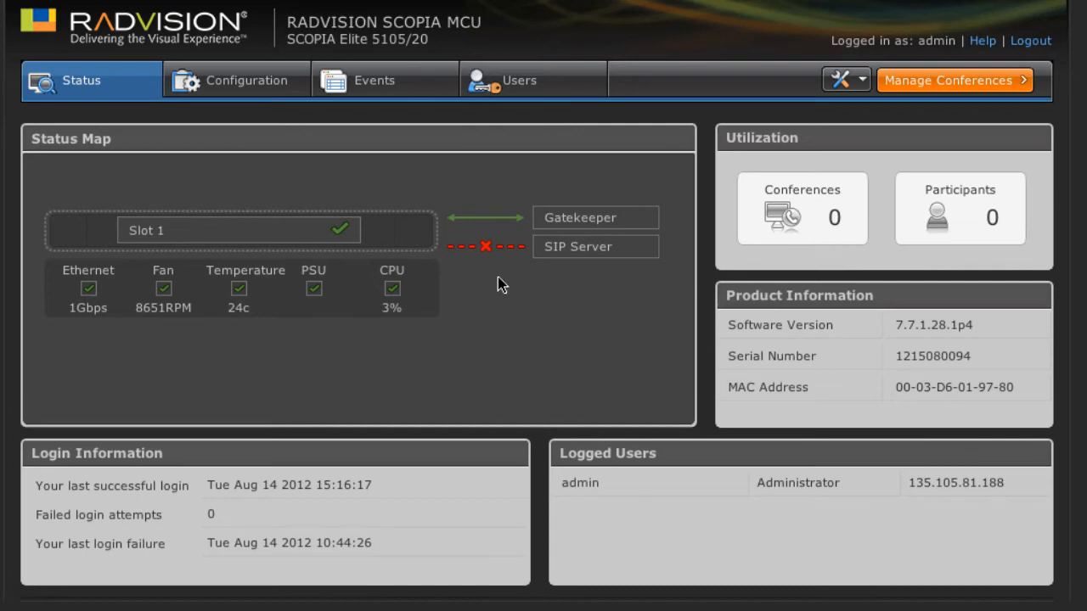
{"action": "mouse_move", "coordinate": [530, 274]}
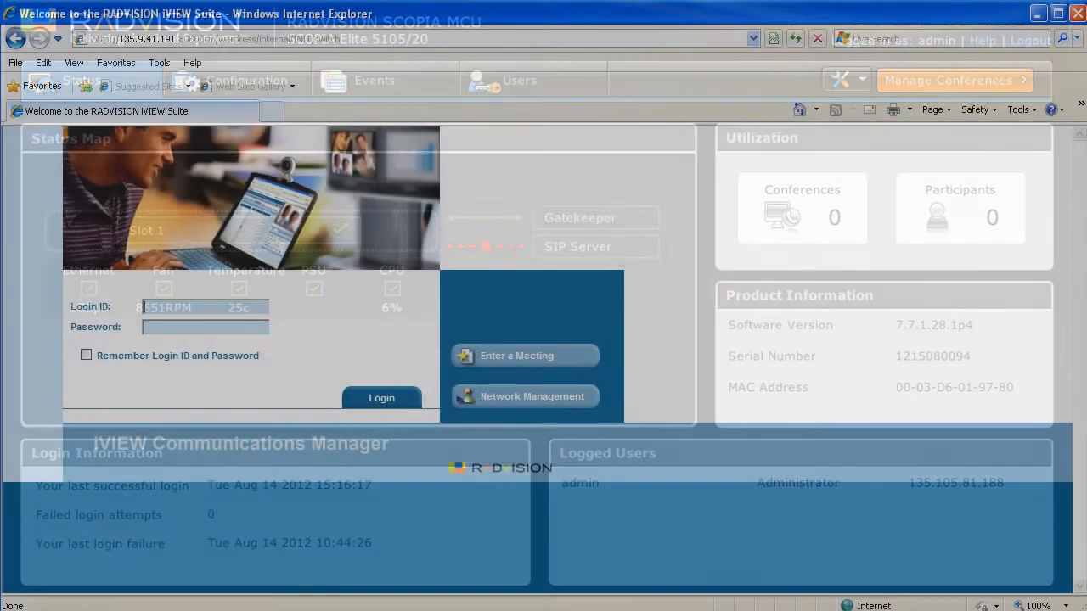
Step: Sign in to iVIEW Communications Manager and reach Resource Management
{"action": "type", "text": "rvinteg-"}
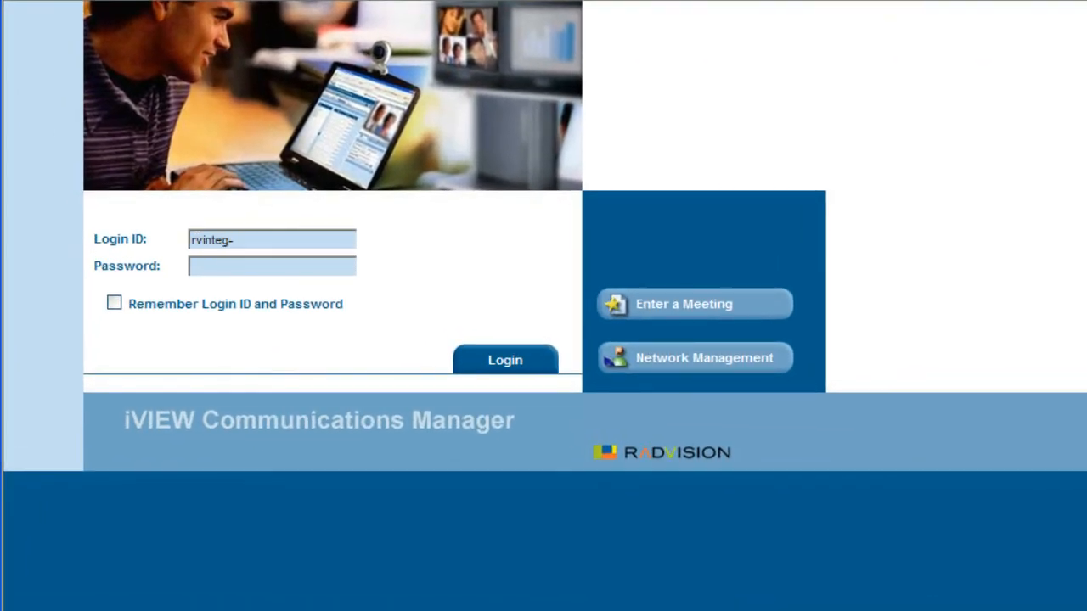
{"action": "type", "text": "sin"}
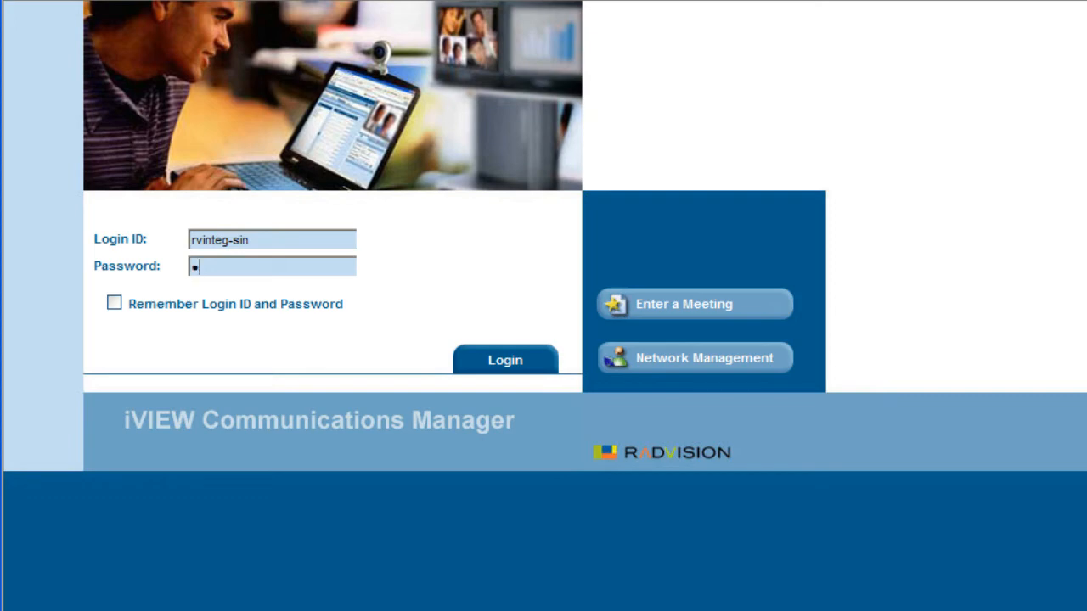
{"action": "type", "text": "password"}
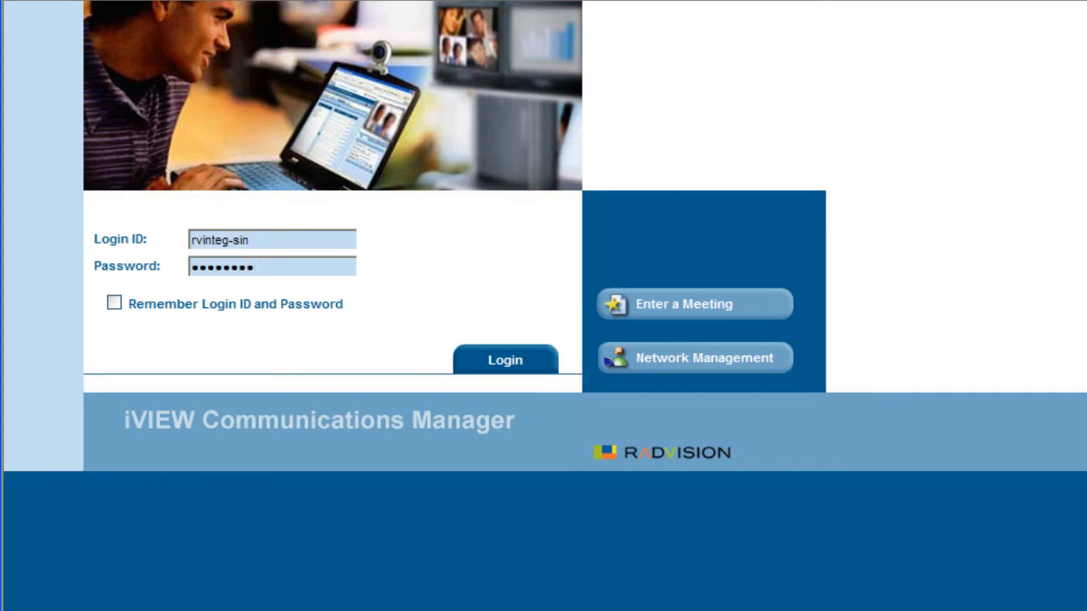
{"action": "left_click", "coordinate": [505, 360]}
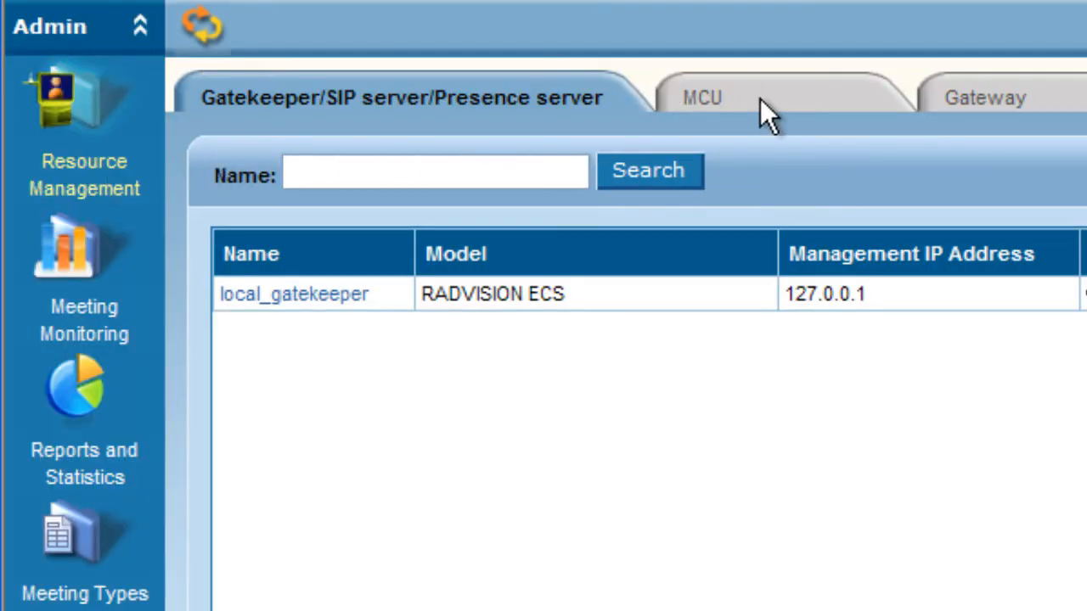
Step: Show the empty list of managed MCUs in Resource Management
{"action": "left_click", "coordinate": [704, 97]}
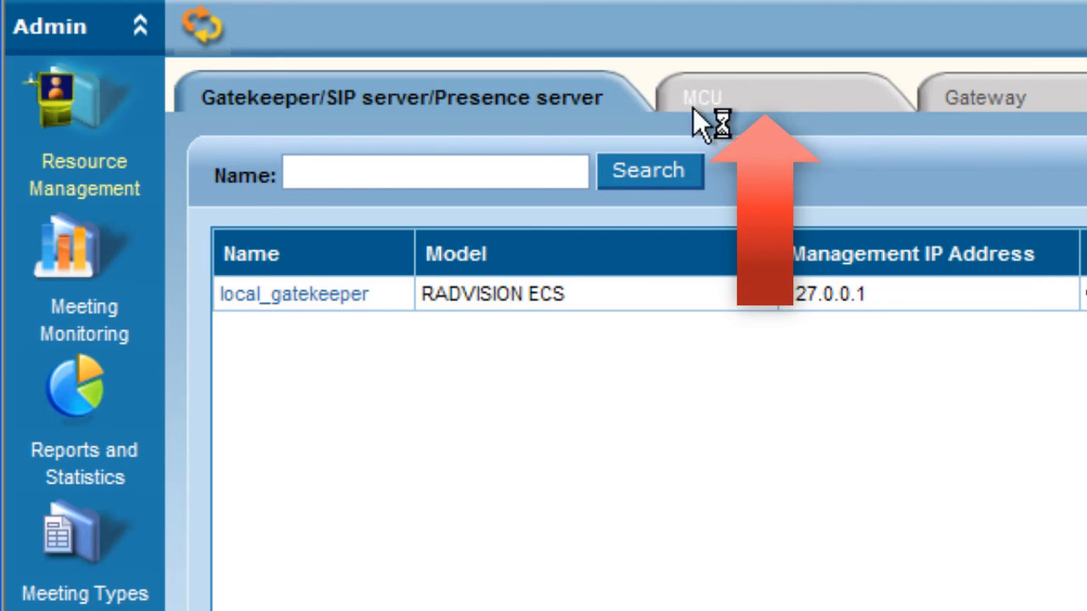
{"action": "left_click", "coordinate": [704, 97]}
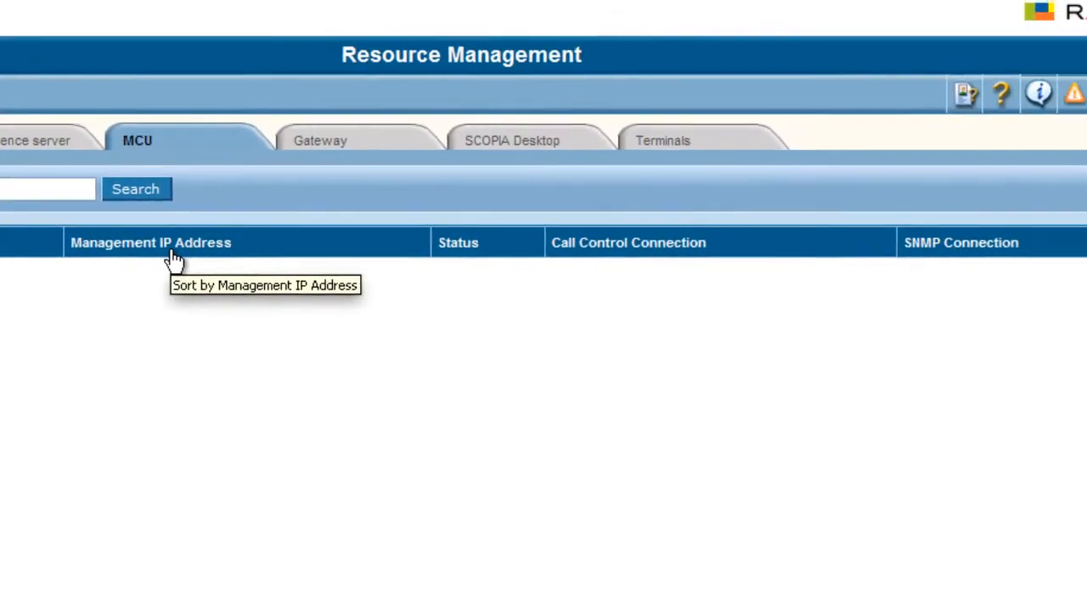
{"action": "scroll", "scroll_direction": "down", "scroll_amount": 3}
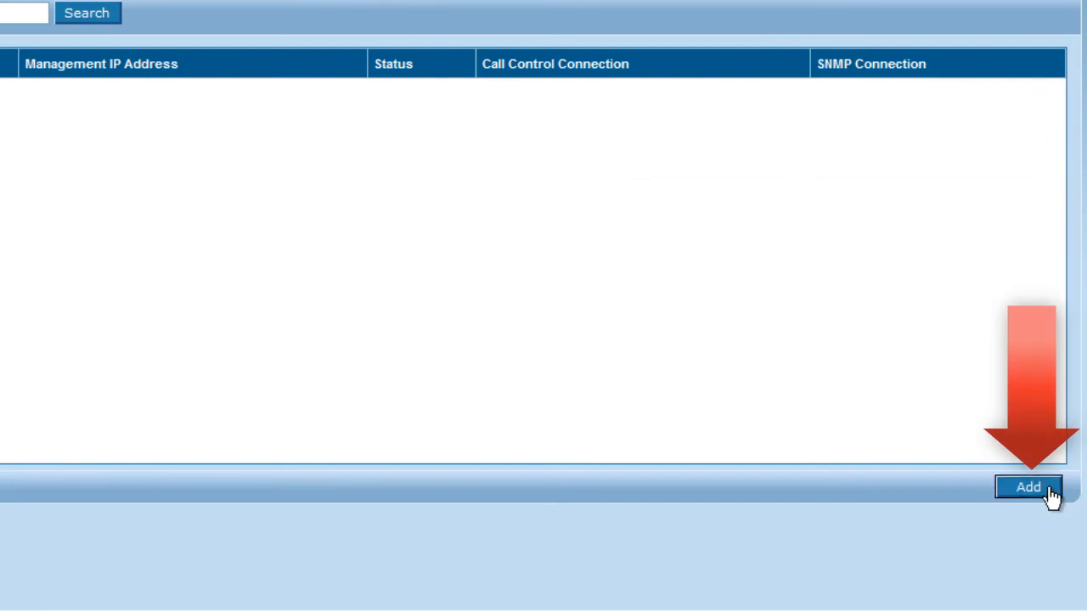
Step: Add a new MCU named RVMCU-SIN with management IP 10.129.133.160
{"action": "left_click", "coordinate": [1030, 486]}
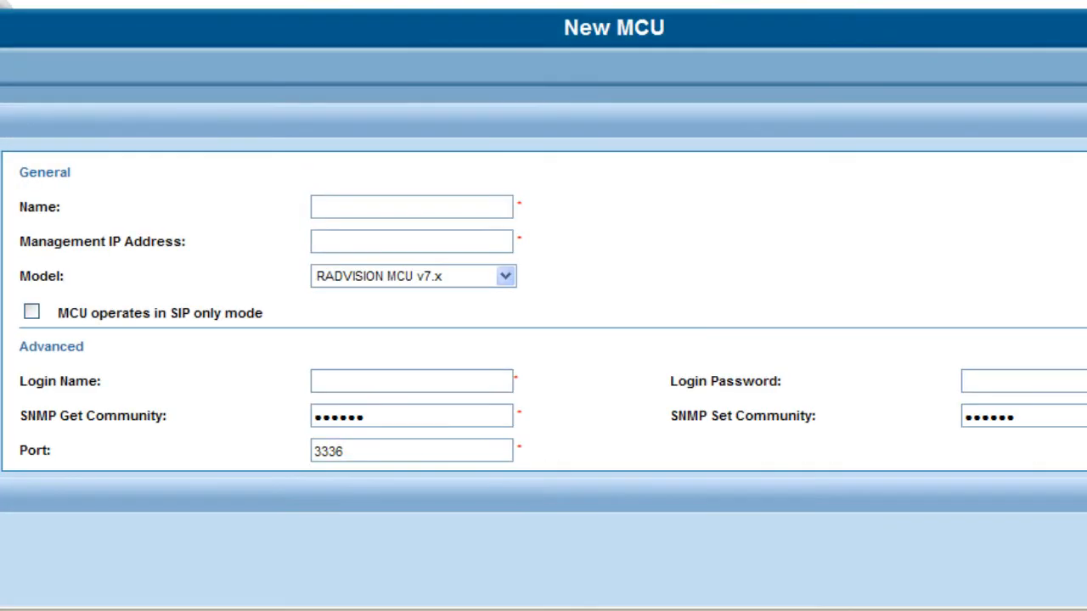
{"action": "left_click", "coordinate": [411, 207]}
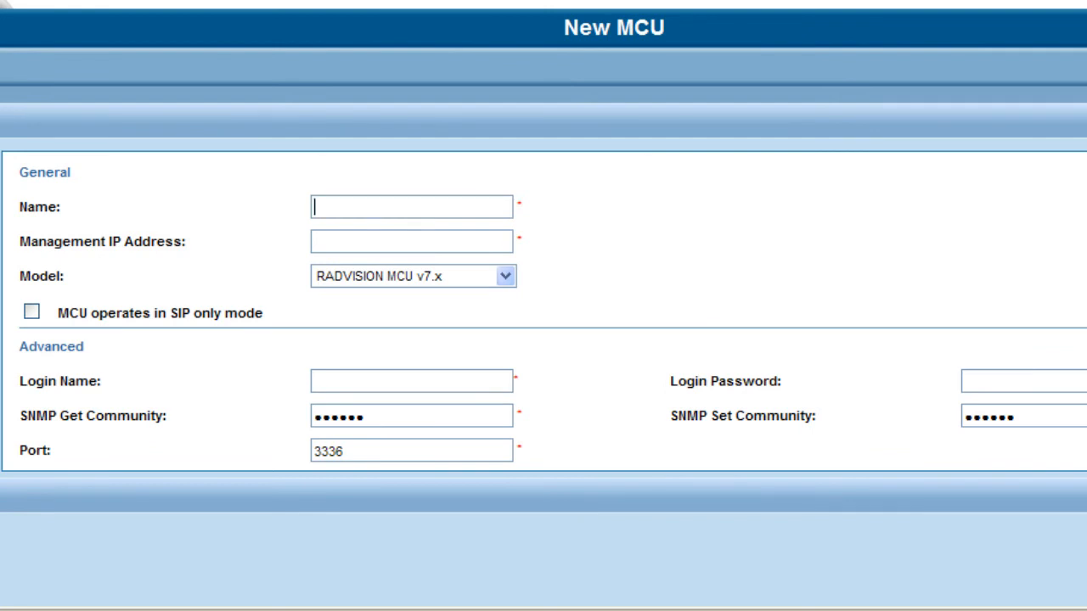
{"action": "type", "text": "RVMCU"}
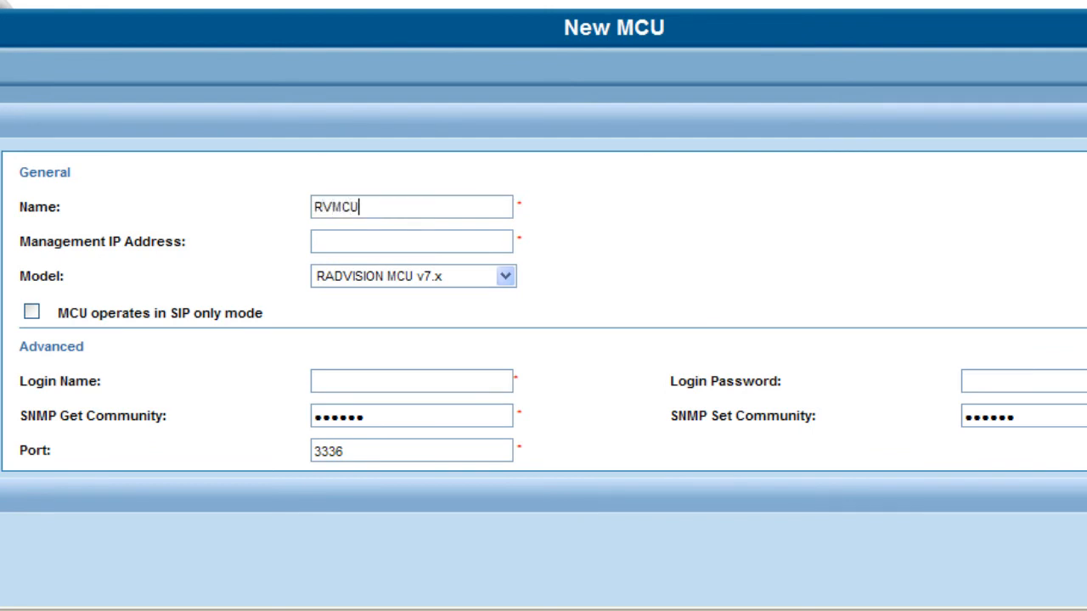
{"action": "type", "text": "-SIN"}
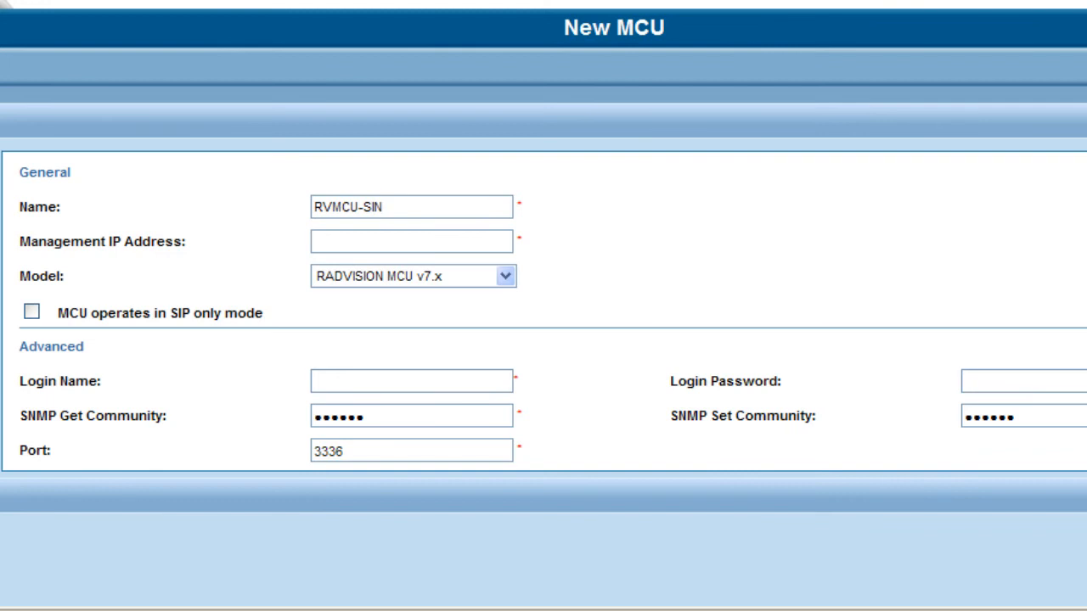
{"action": "type", "text": "10.129.133.160"}
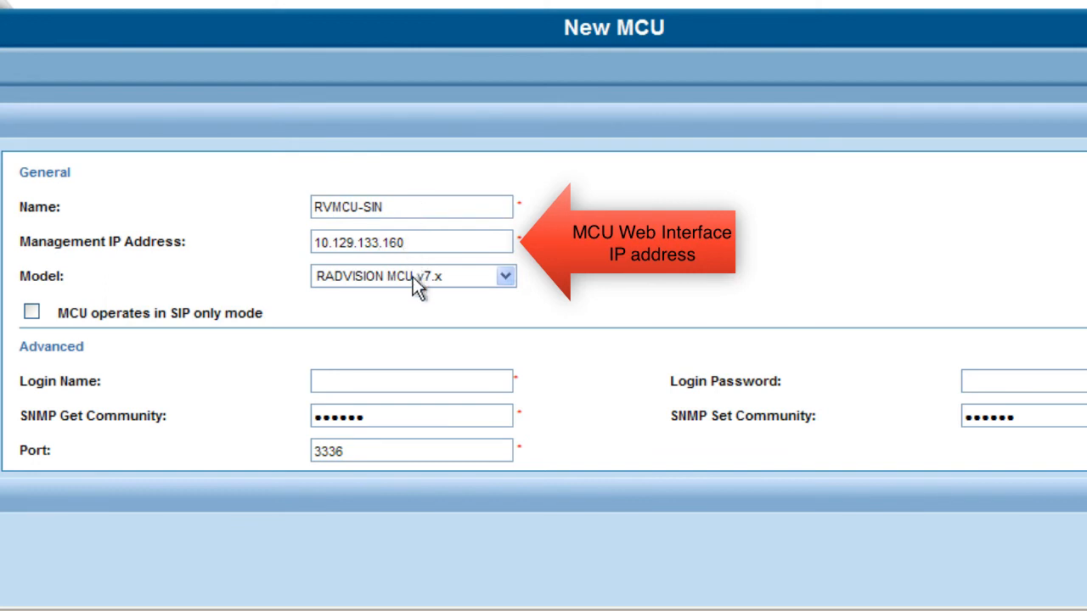
{"action": "mouse_move", "coordinate": [370, 356]}
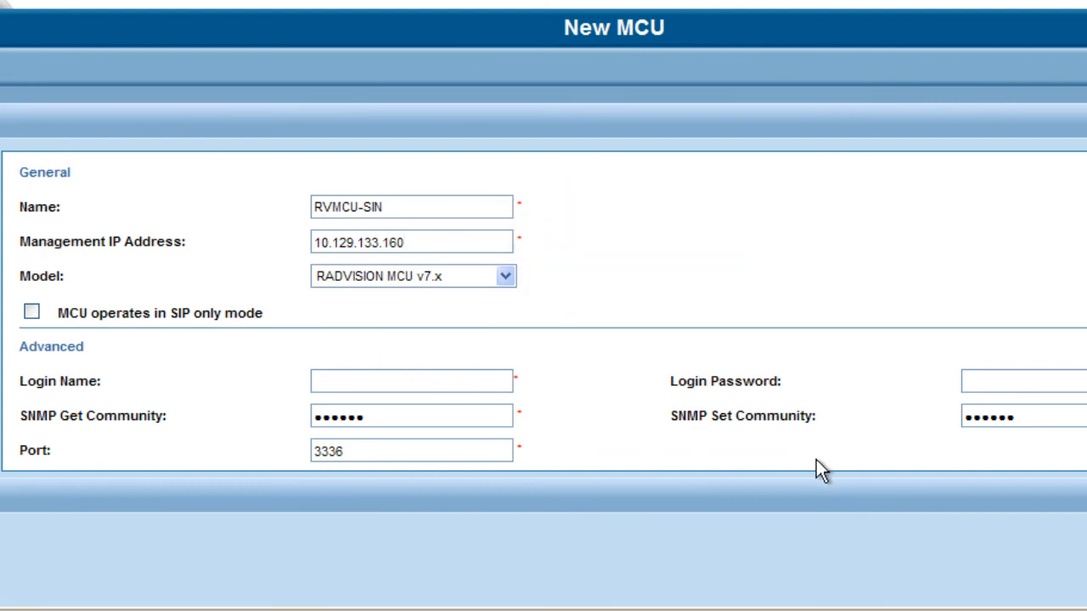
{"action": "mouse_move", "coordinate": [840, 472]}
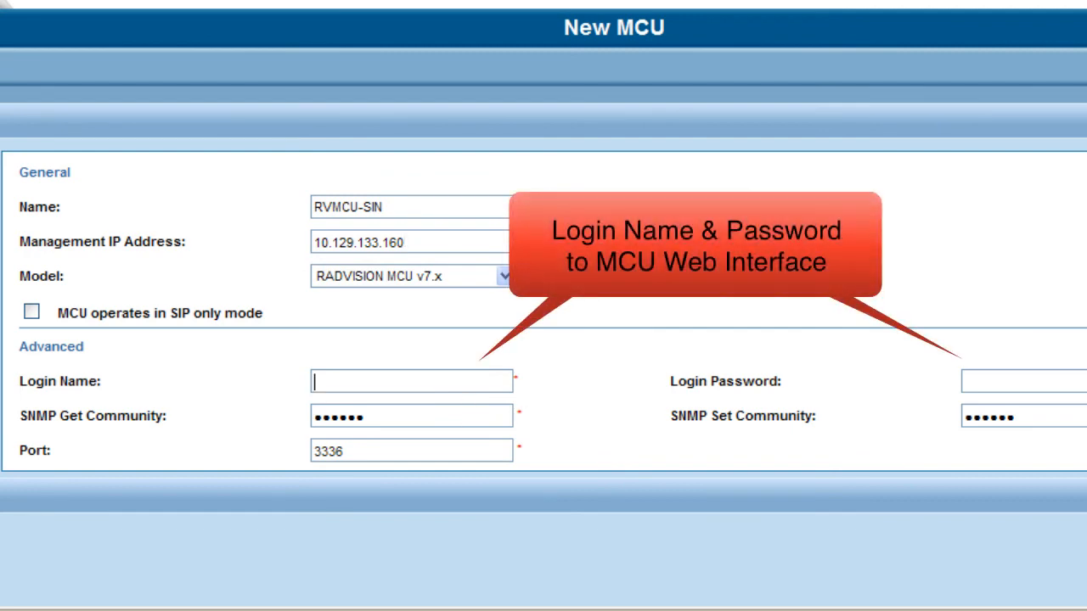
Step: Enter admin as the login name with the MCU web interface password
{"action": "type", "text": "admin"}
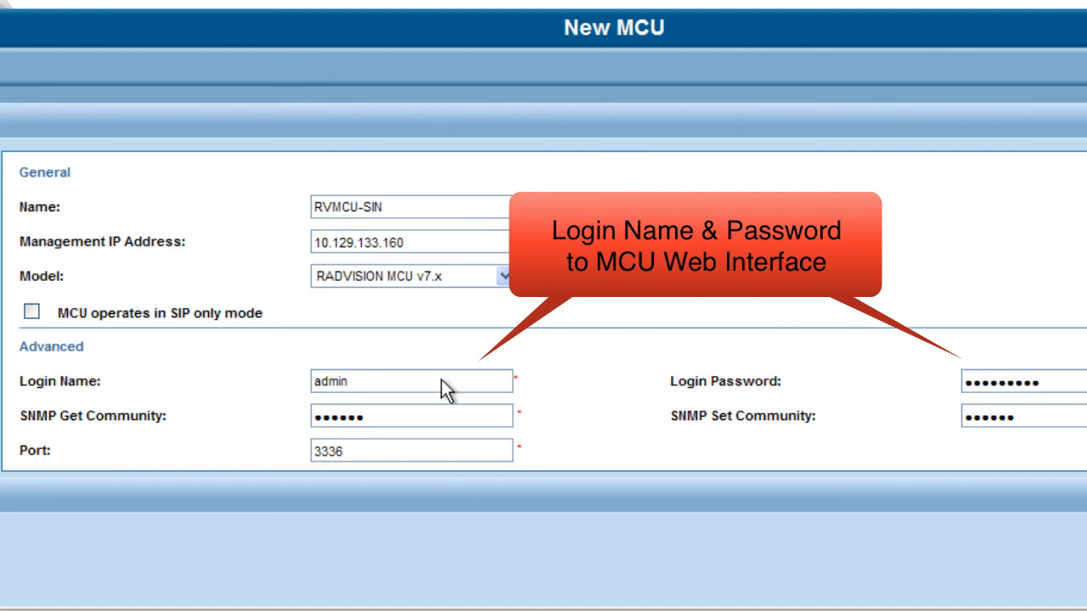
{"action": "mouse_move", "coordinate": [737, 503]}
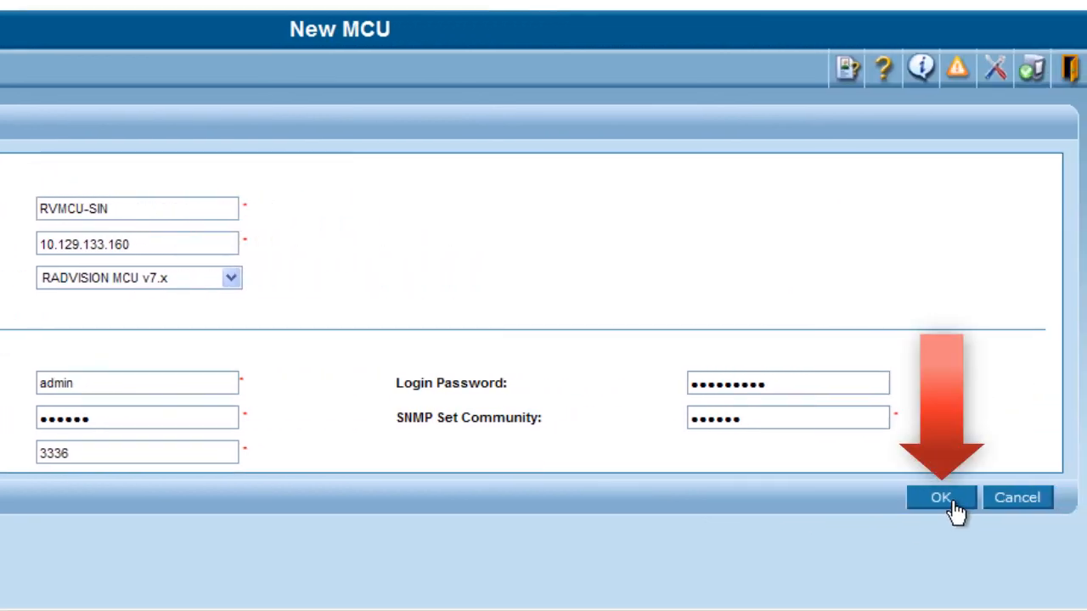
Step: Confirm with OK so RVMCU-SIN lists as Online and Connected after synchronisation
{"action": "left_click", "coordinate": [941, 498]}
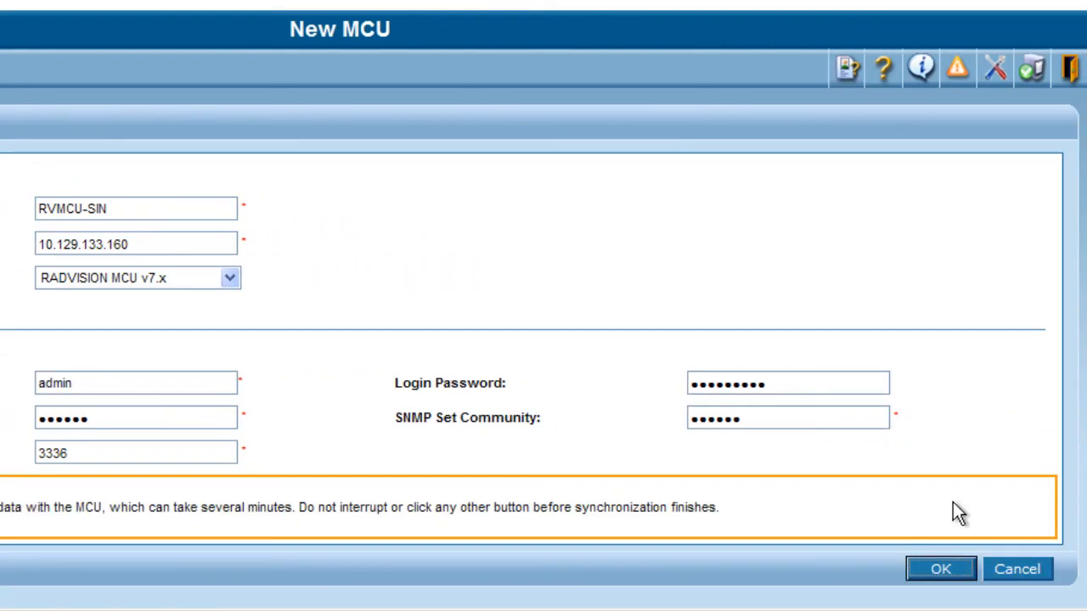
{"action": "left_click", "coordinate": [941, 569]}
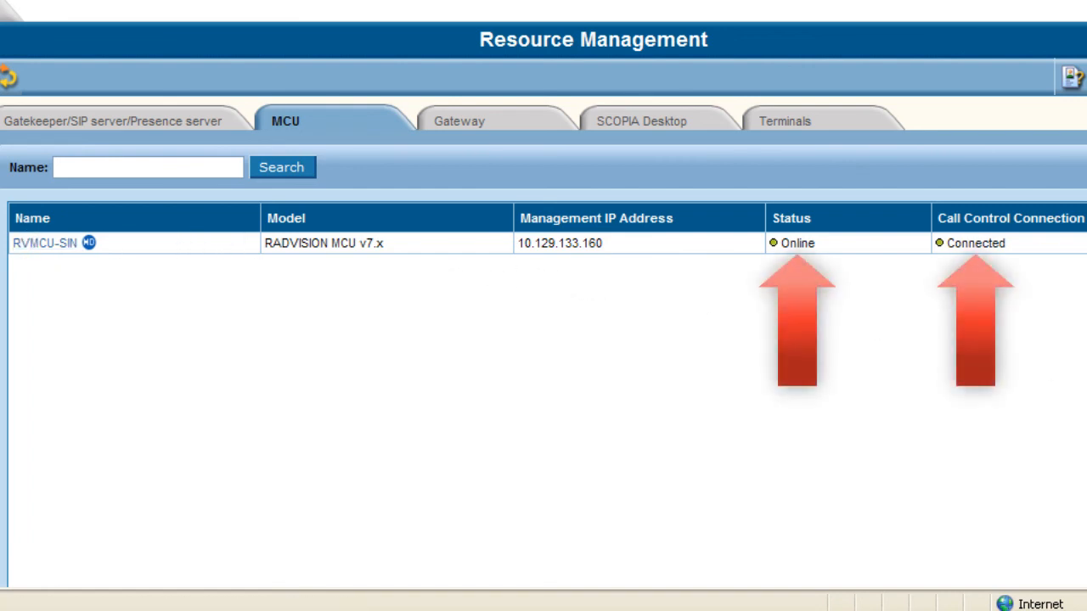
{"action": "mouse_move", "coordinate": [153, 263]}
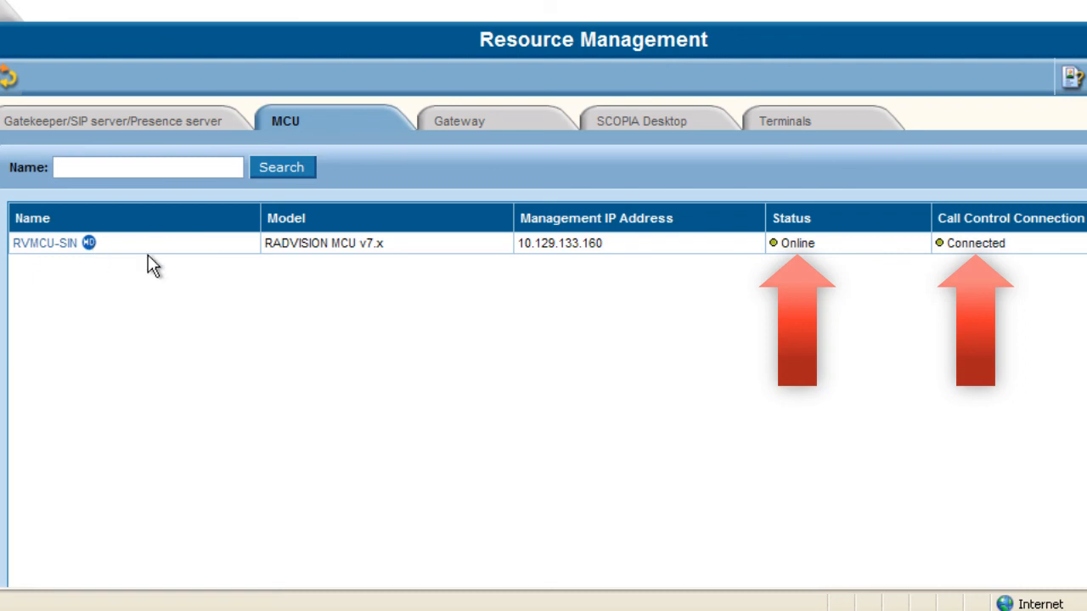
{"action": "mouse_move", "coordinate": [637, 272]}
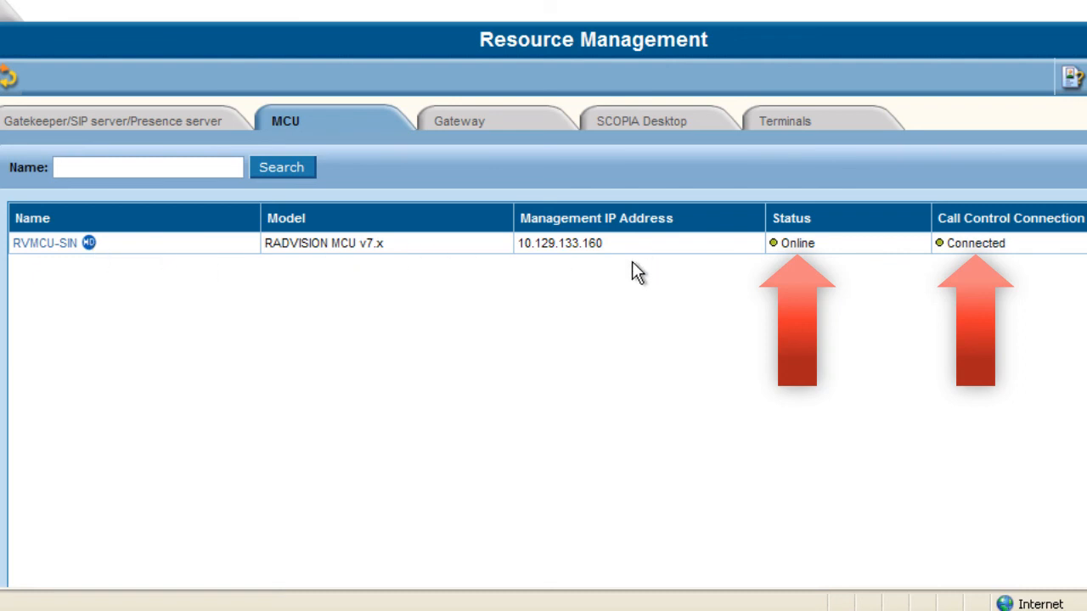